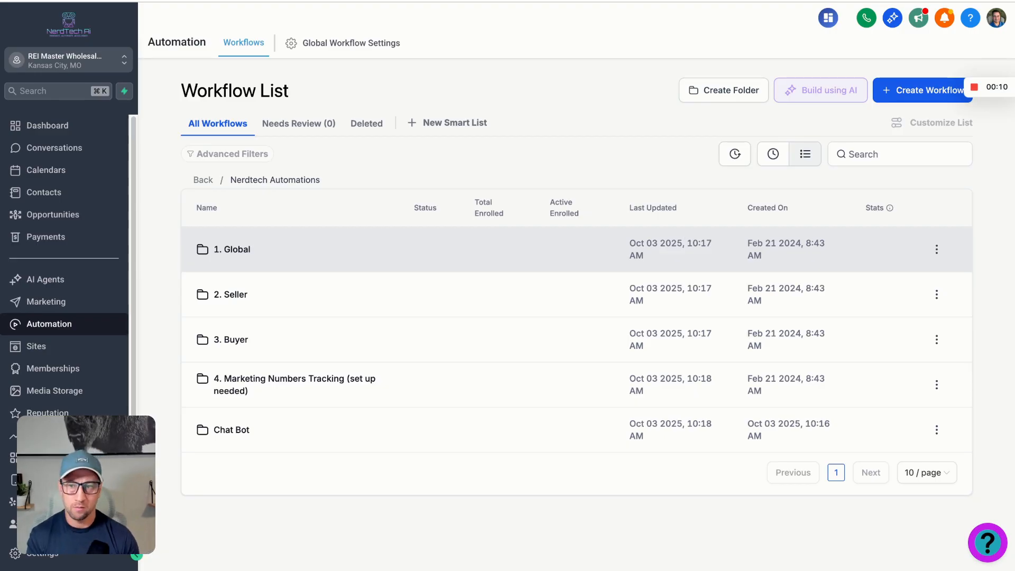
mouse_move(636, 196)
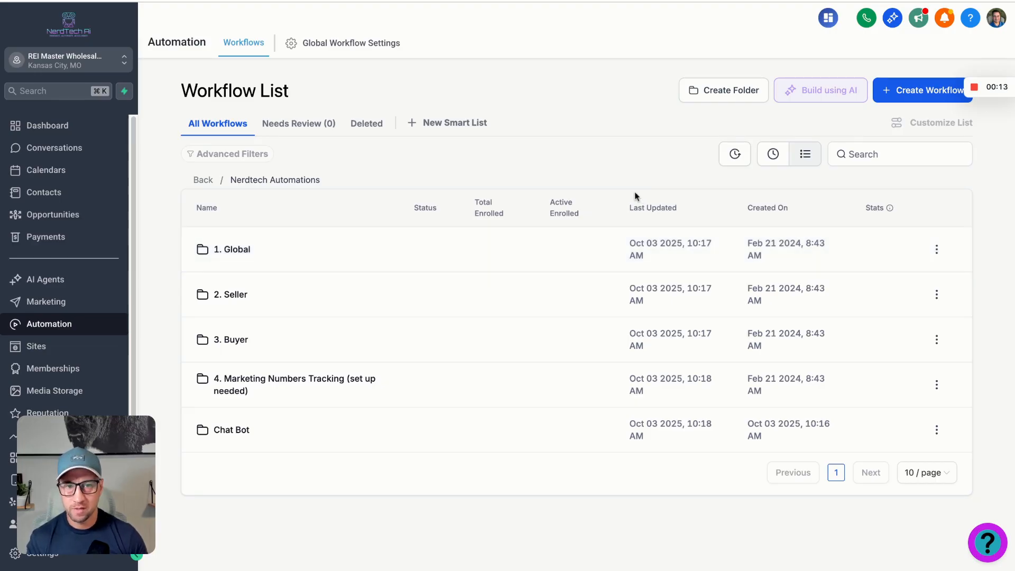
mouse_move(595, 186)
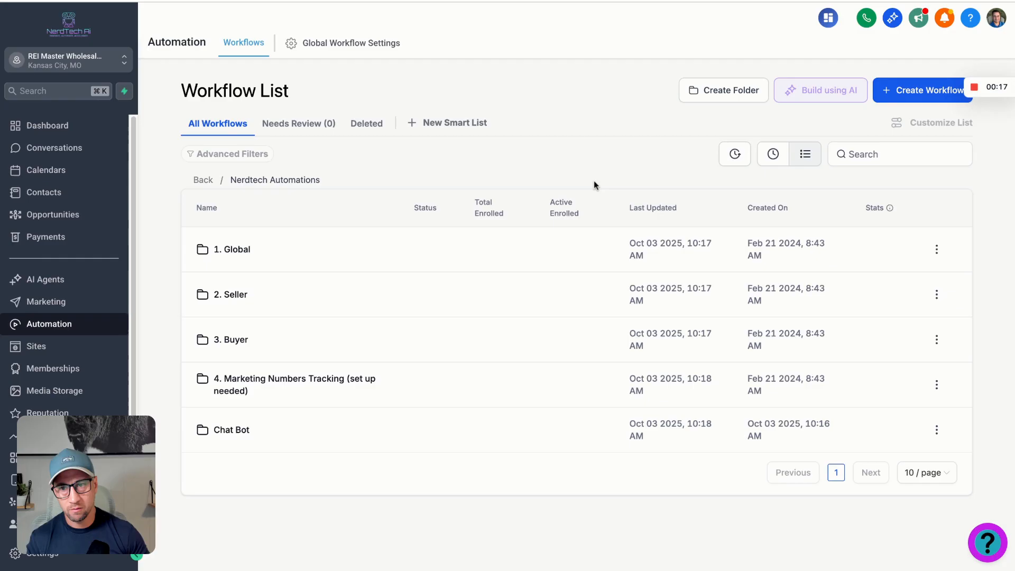
mouse_move(228, 268)
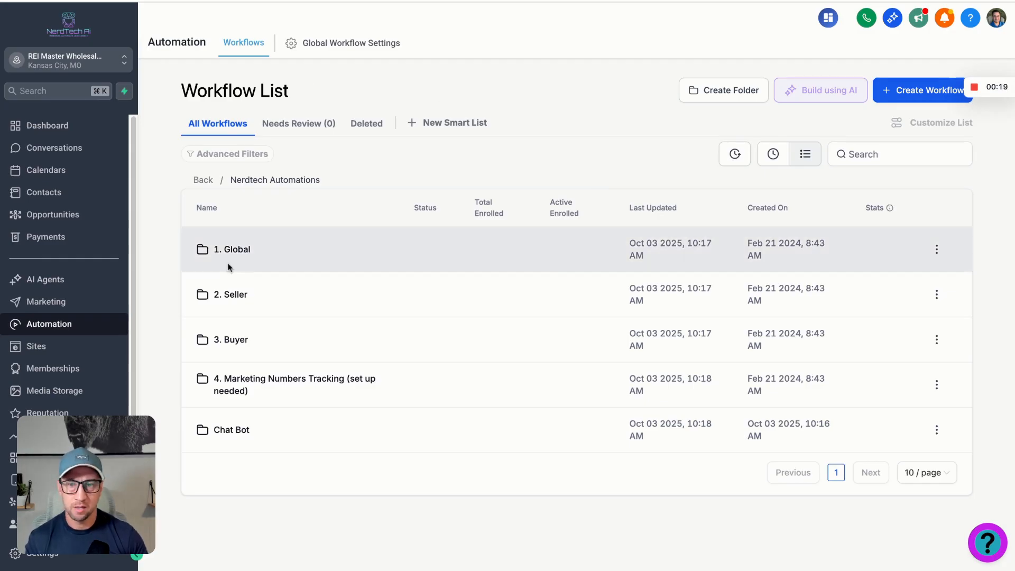
- Open the '1. Global' folder to list its five workflows
click(233, 250)
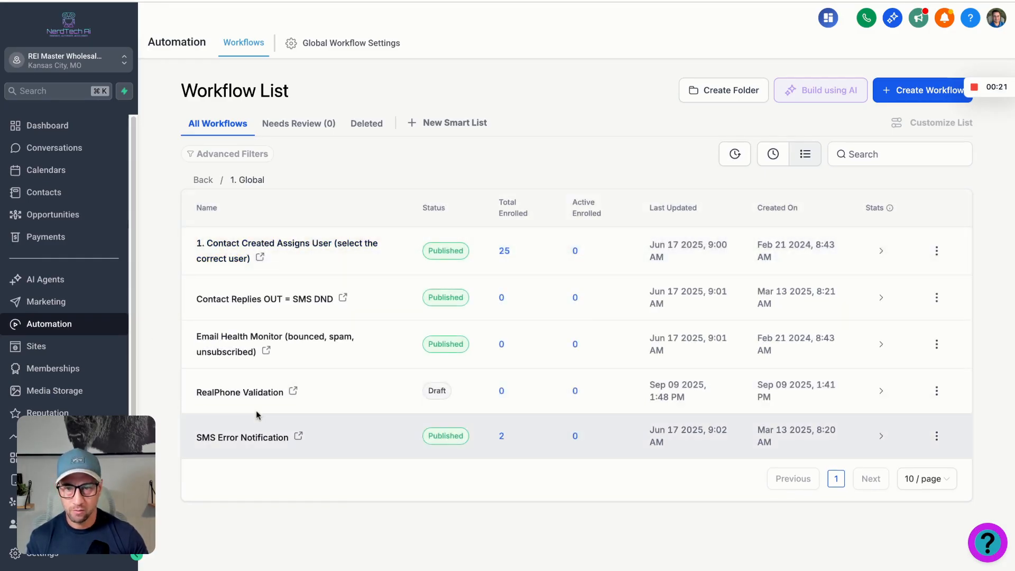
- Open the RealPhone Validation draft workflow and inspect its API webhook action's settings
click(240, 392)
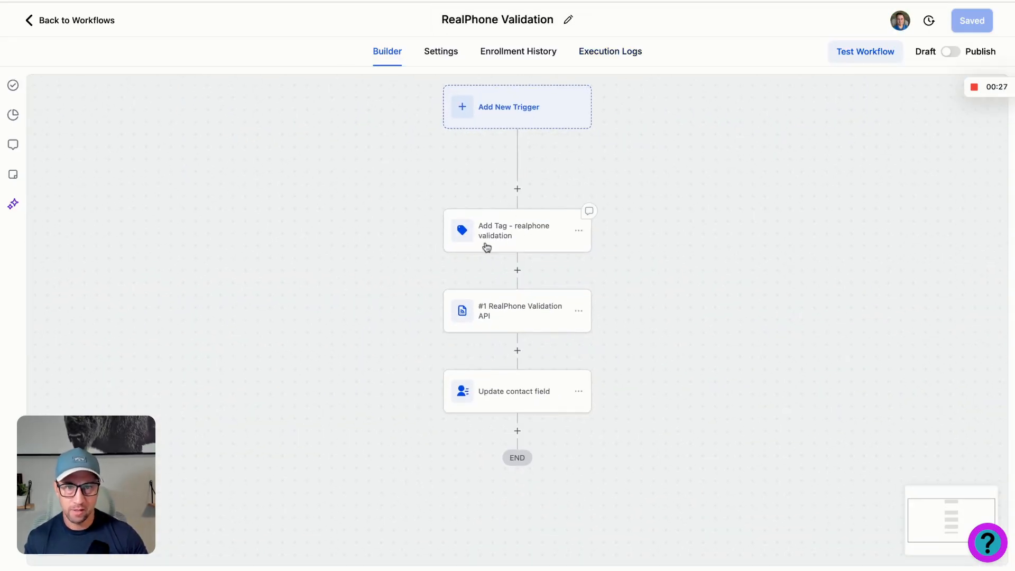
mouse_move(497, 308)
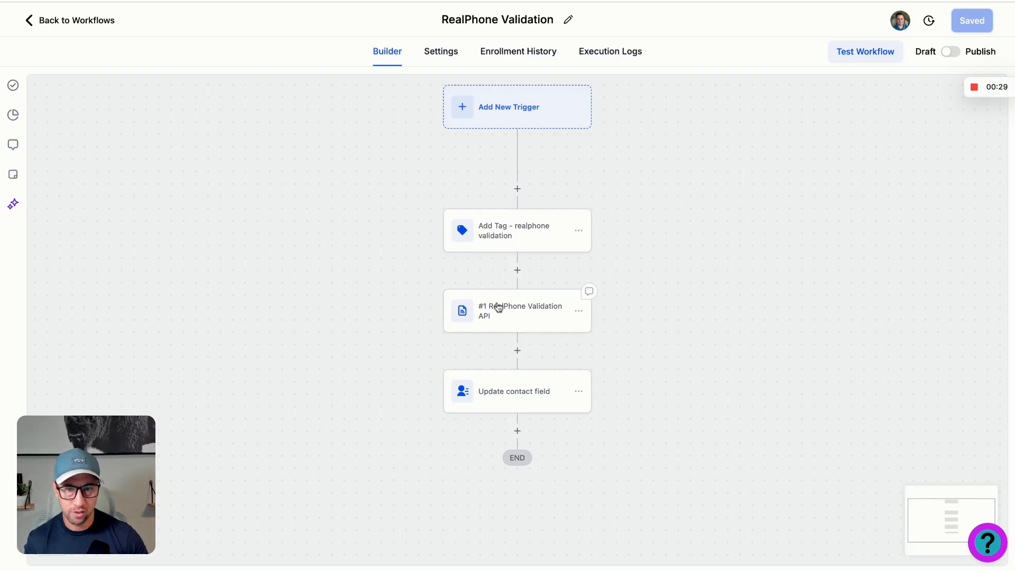
click(516, 311)
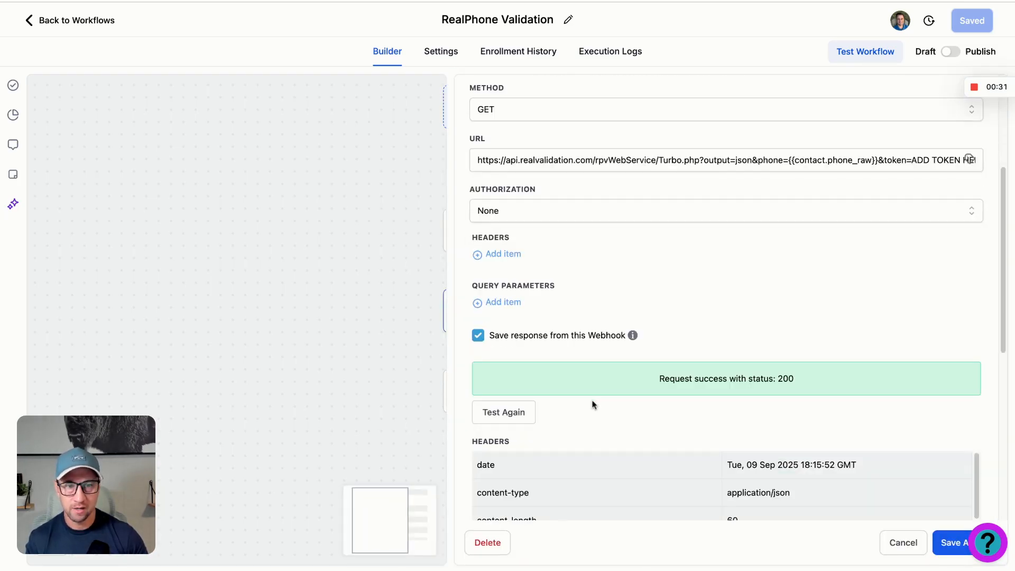
scroll(down, 3)
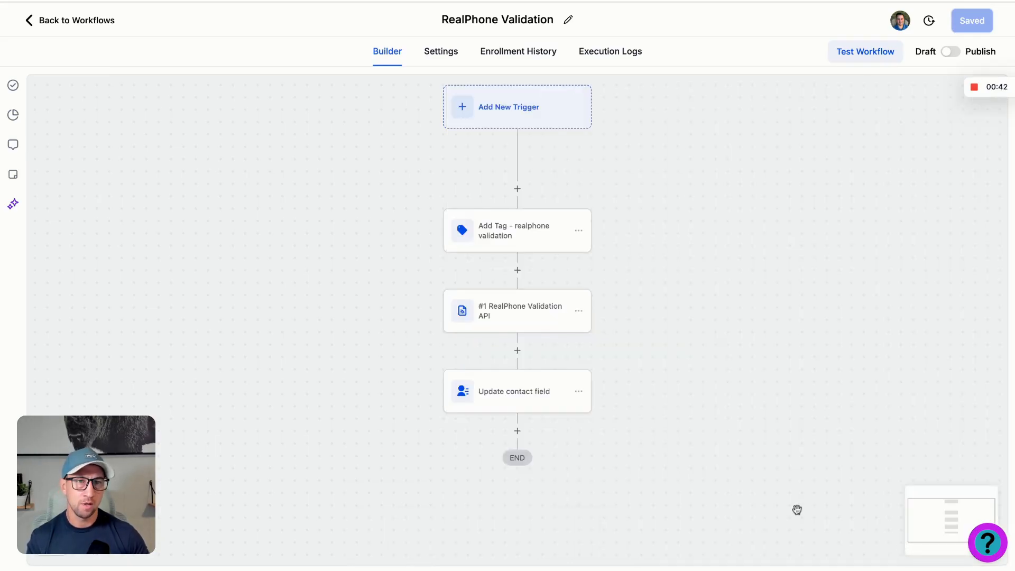
mouse_move(792, 497)
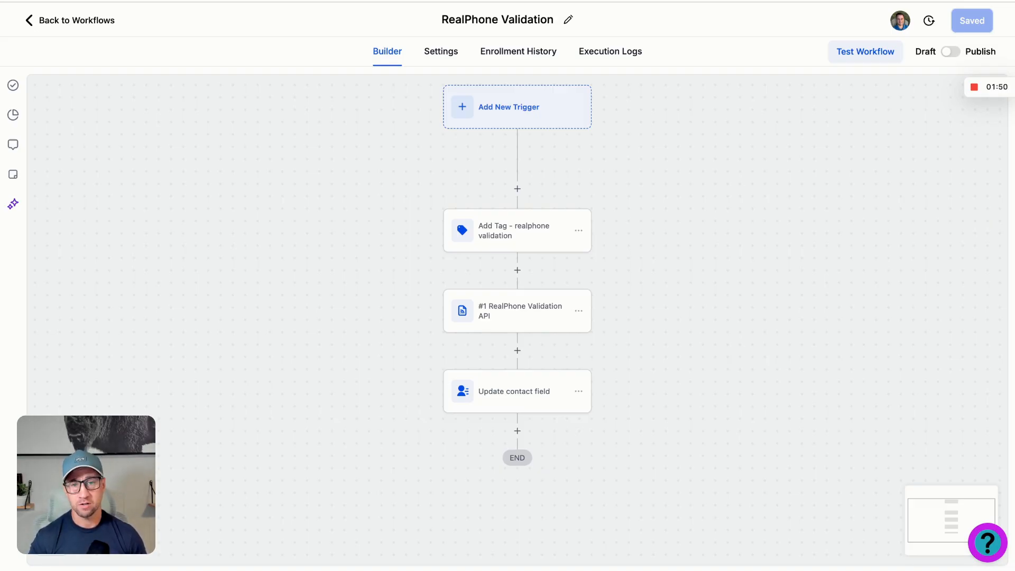
mouse_move(497, 221)
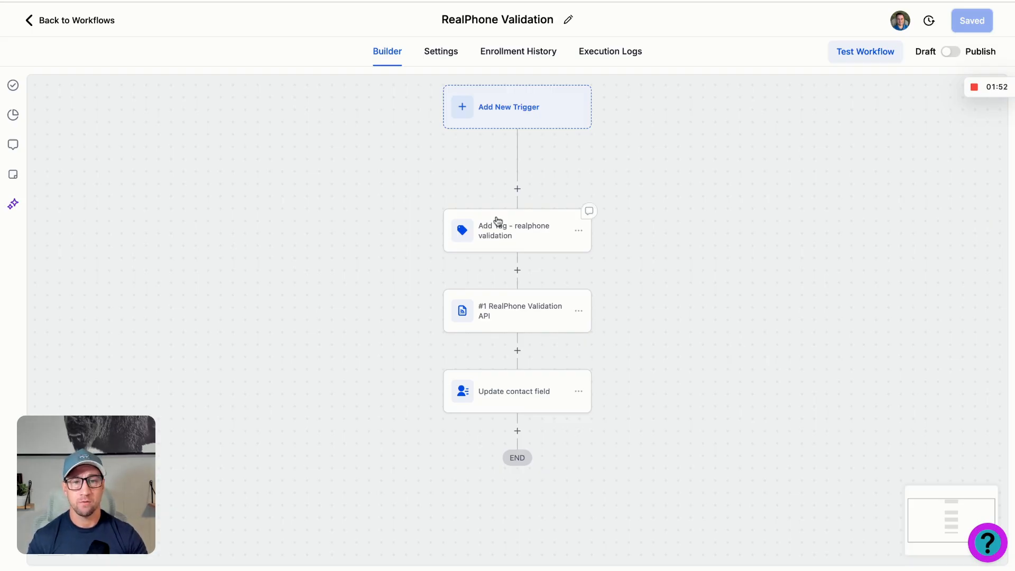
- Review the '#1 RealPhone Validation API' webhook's GET request settings
click(517, 311)
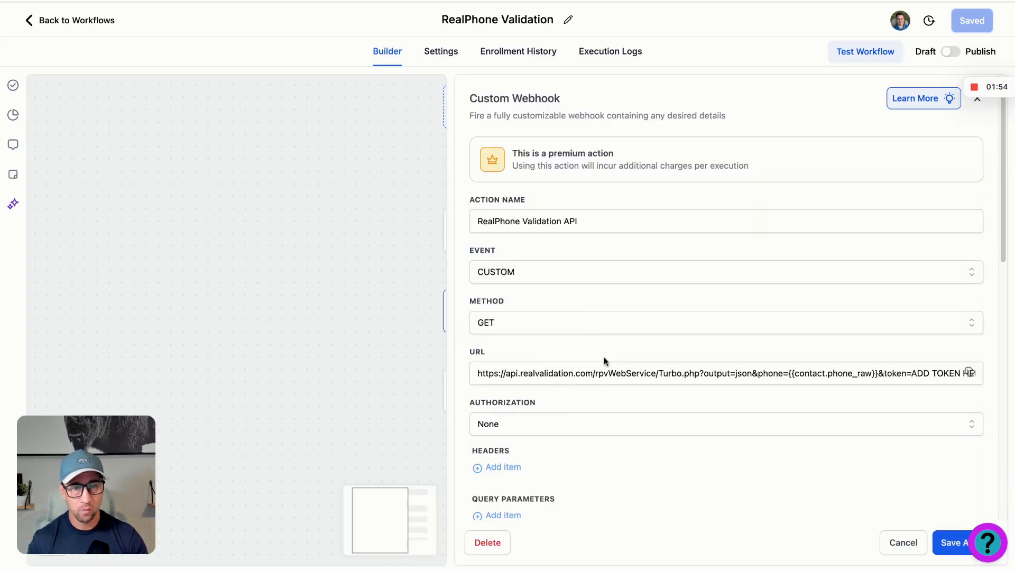
scroll(down, 3)
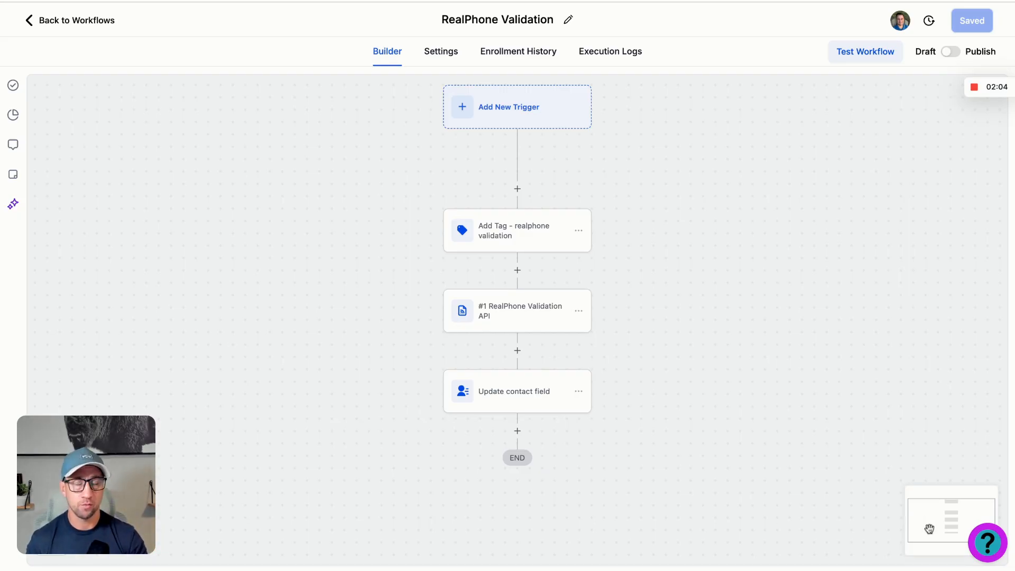
mouse_move(720, 224)
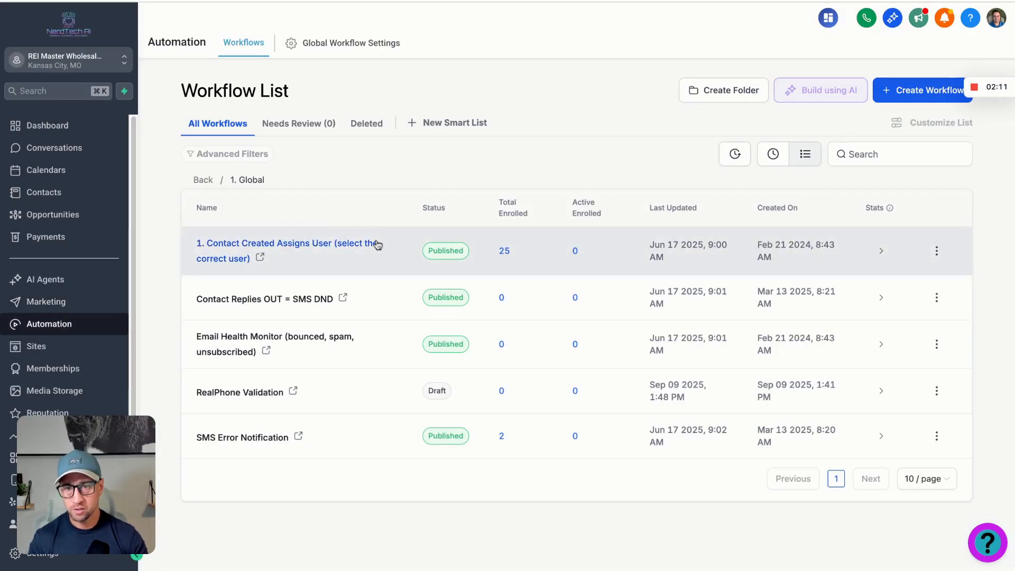
- Return to the folder list and open the Seller folder holding the cold SMS workflow
click(203, 179)
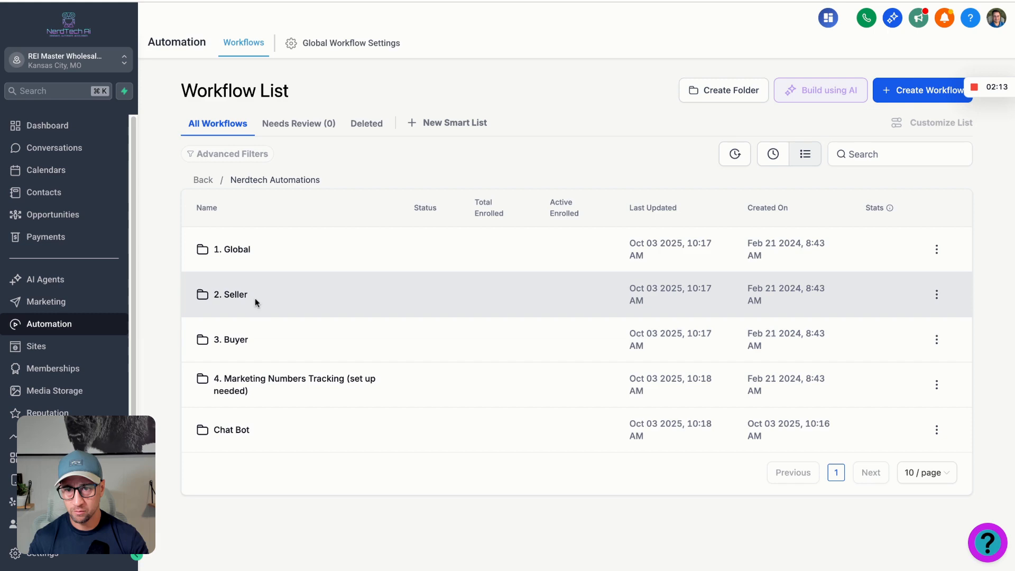
click(230, 293)
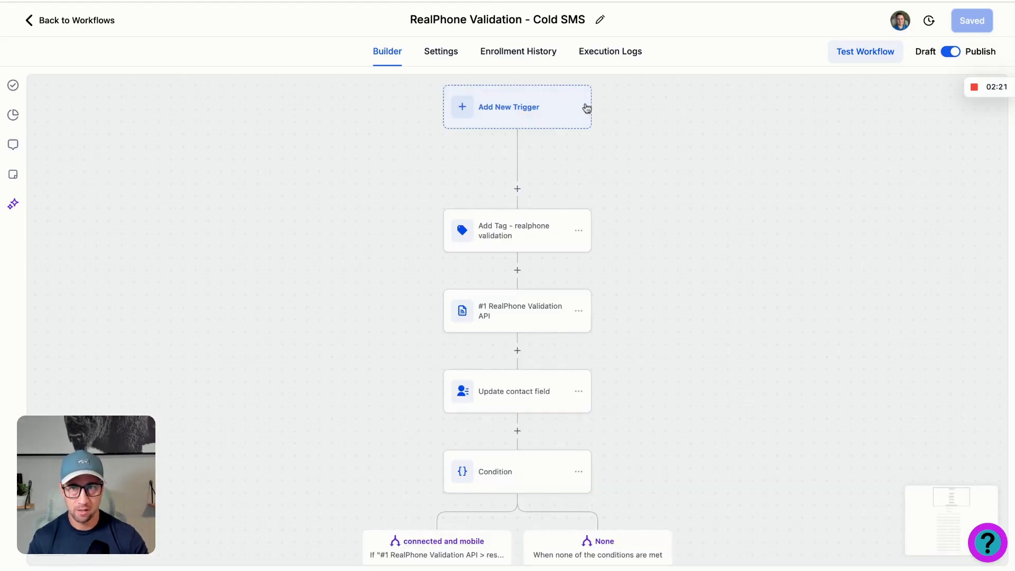
mouse_move(520, 260)
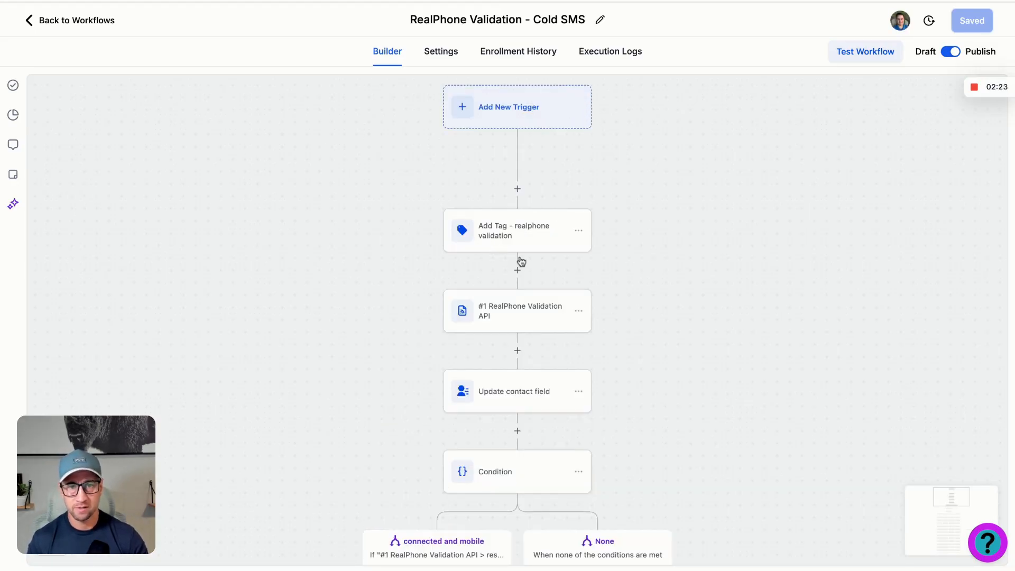
- Inspect the Add Tag action, then the Update contact field action mapping Phone Type and Phone Status
click(517, 231)
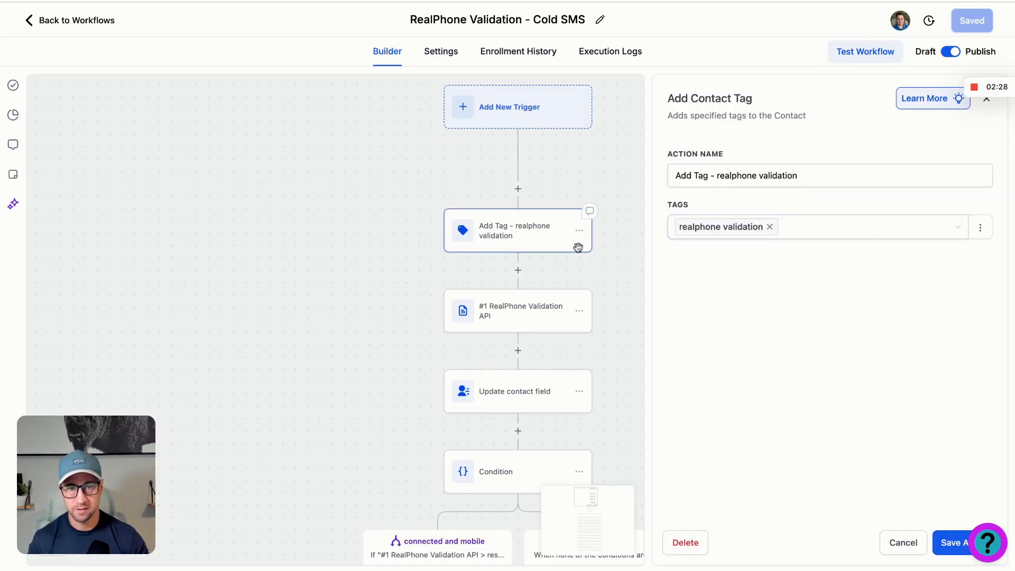
click(517, 311)
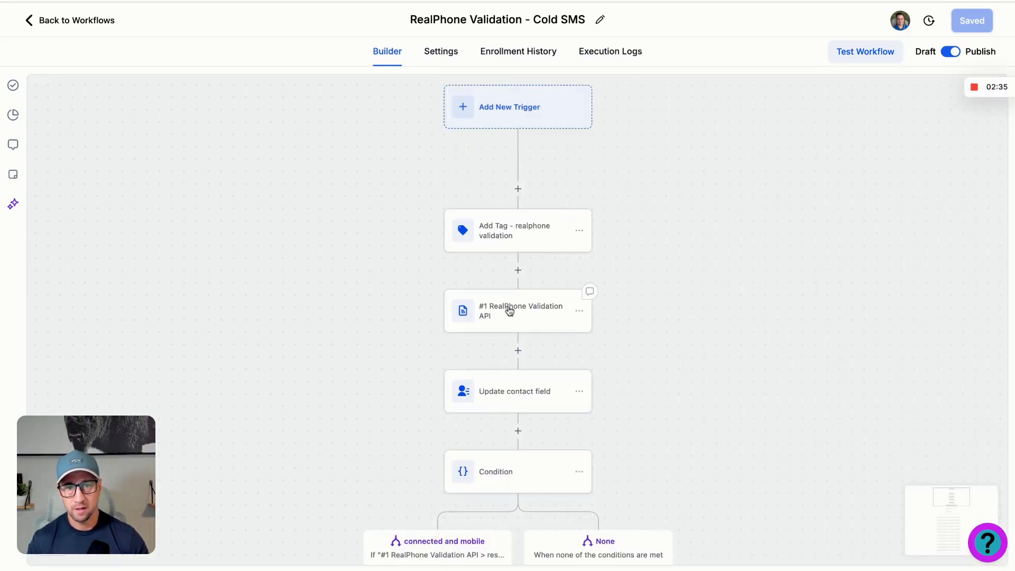
click(515, 391)
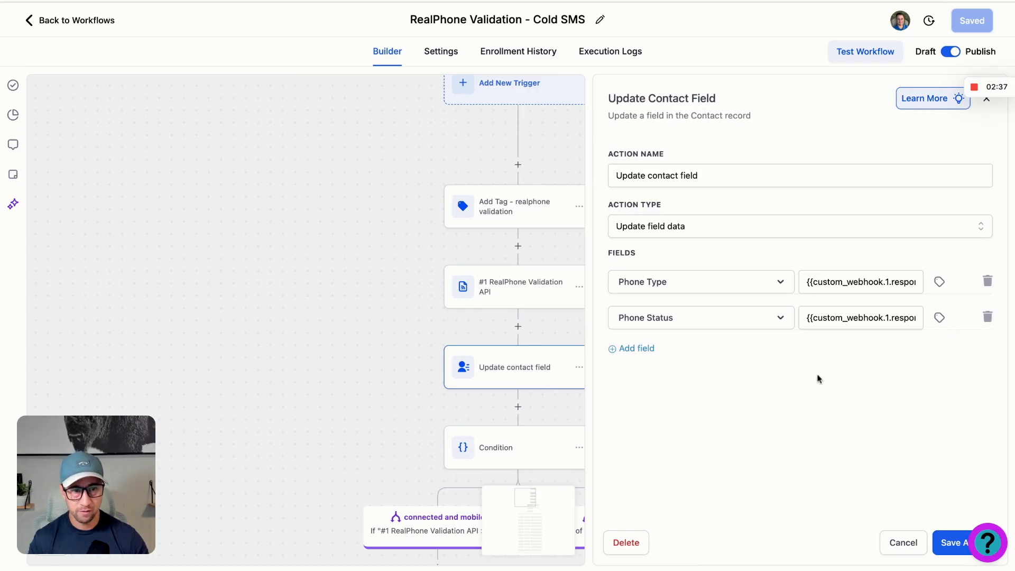
mouse_move(943, 521)
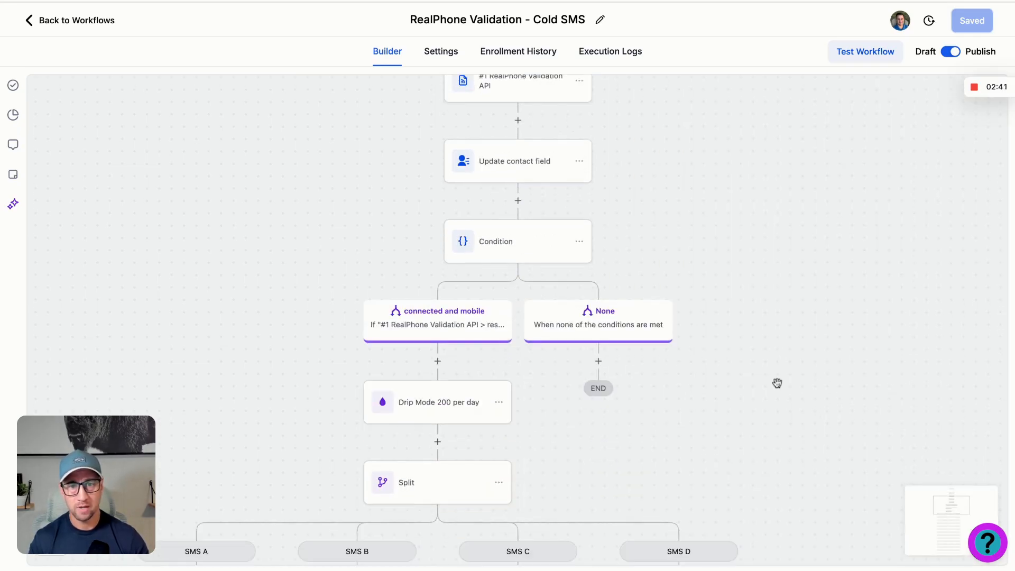
click(494, 241)
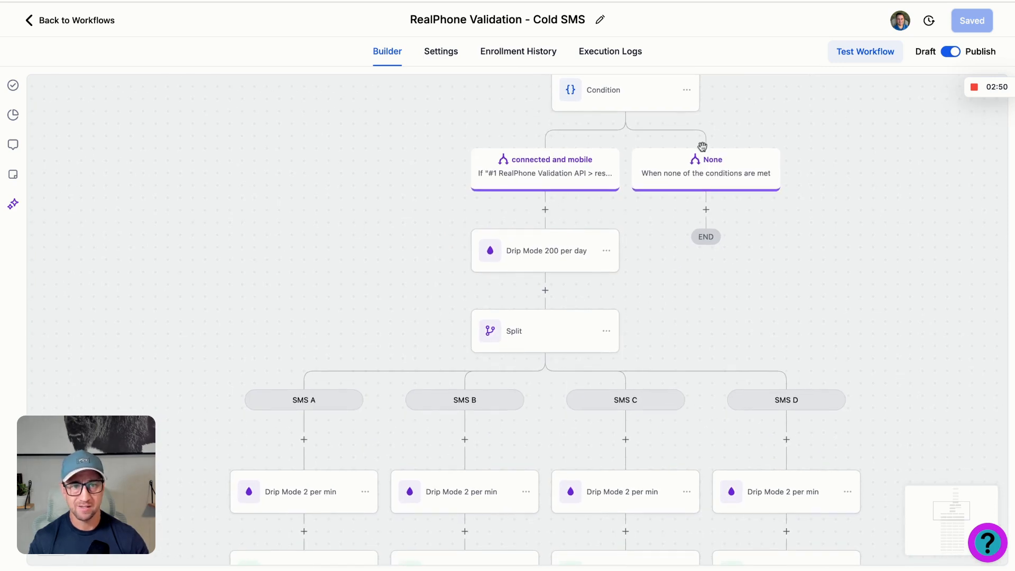
mouse_move(723, 216)
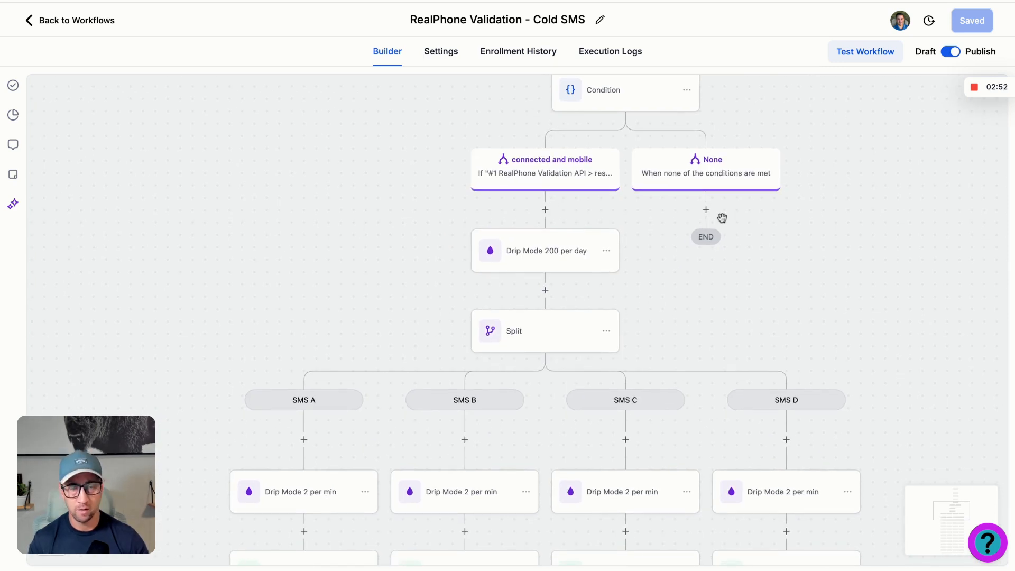
mouse_move(706, 225)
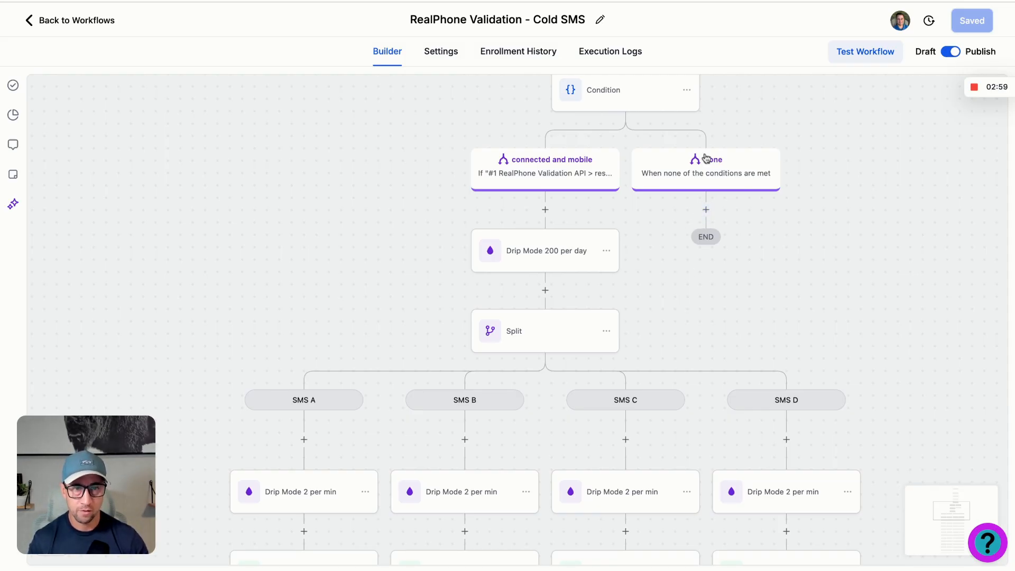
scroll(down, 3)
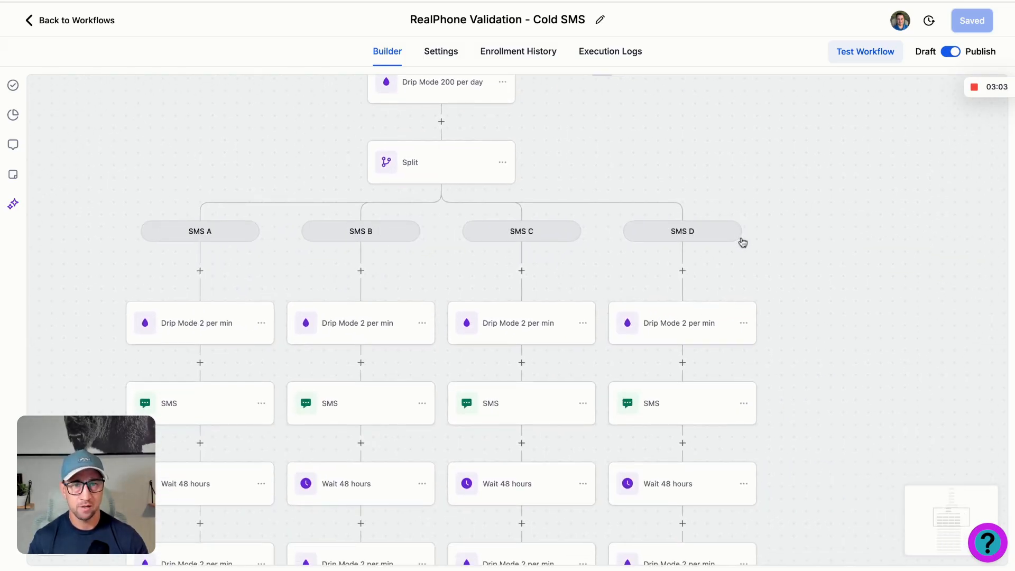
drag(743, 242, 779, 248)
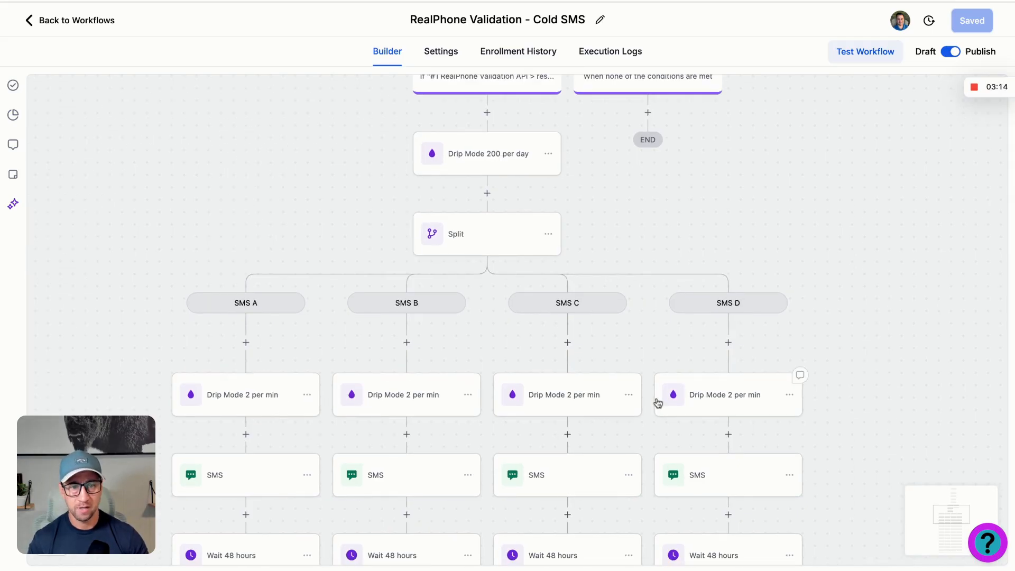
mouse_move(632, 147)
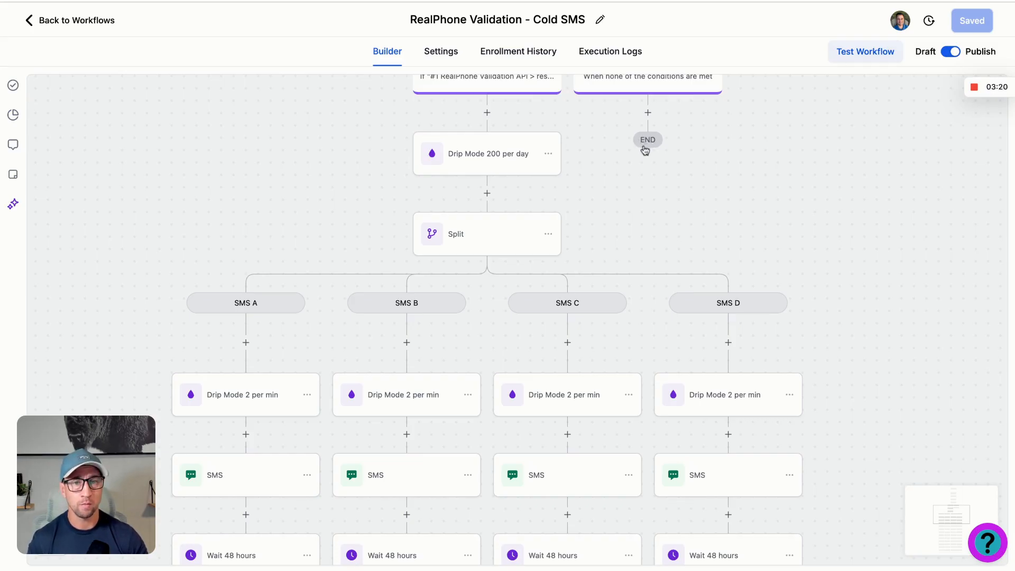
mouse_move(515, 148)
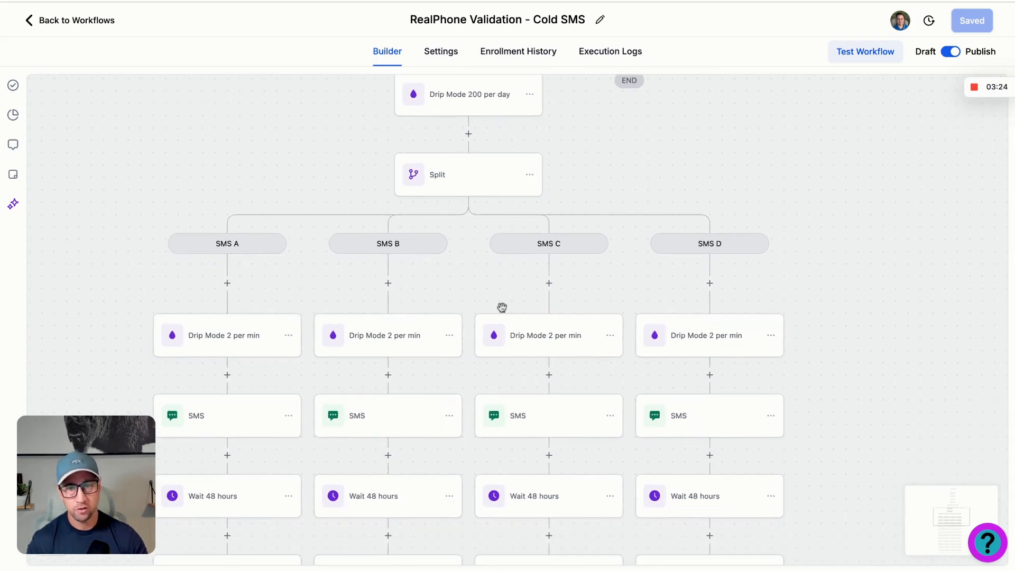
mouse_move(443, 347)
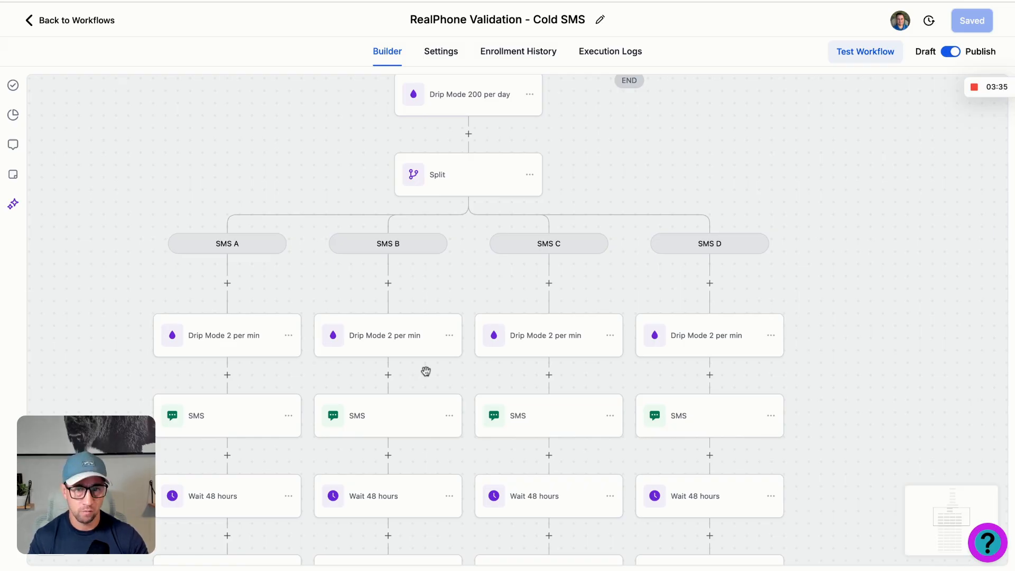
scroll(down, 3)
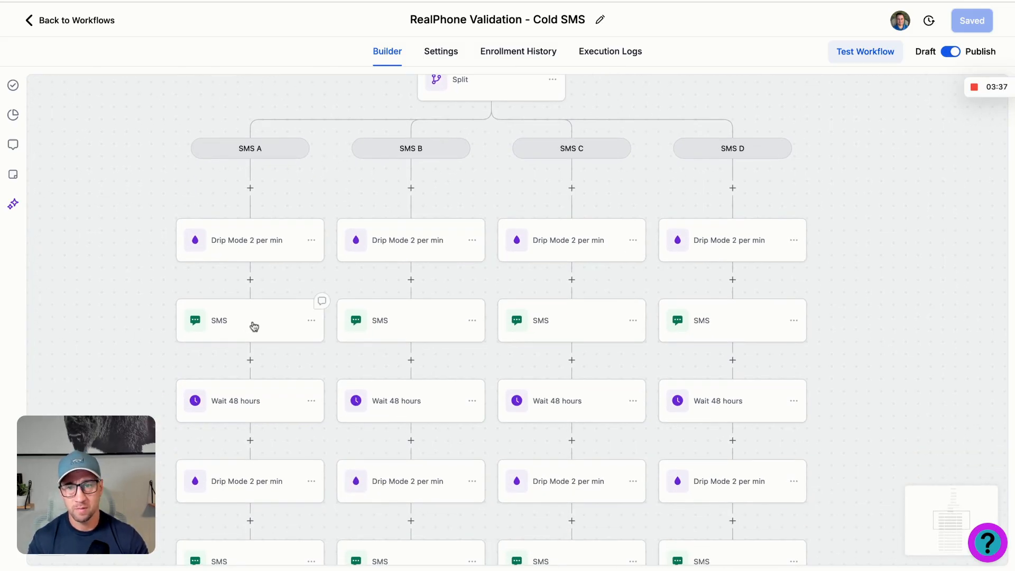
click(250, 320)
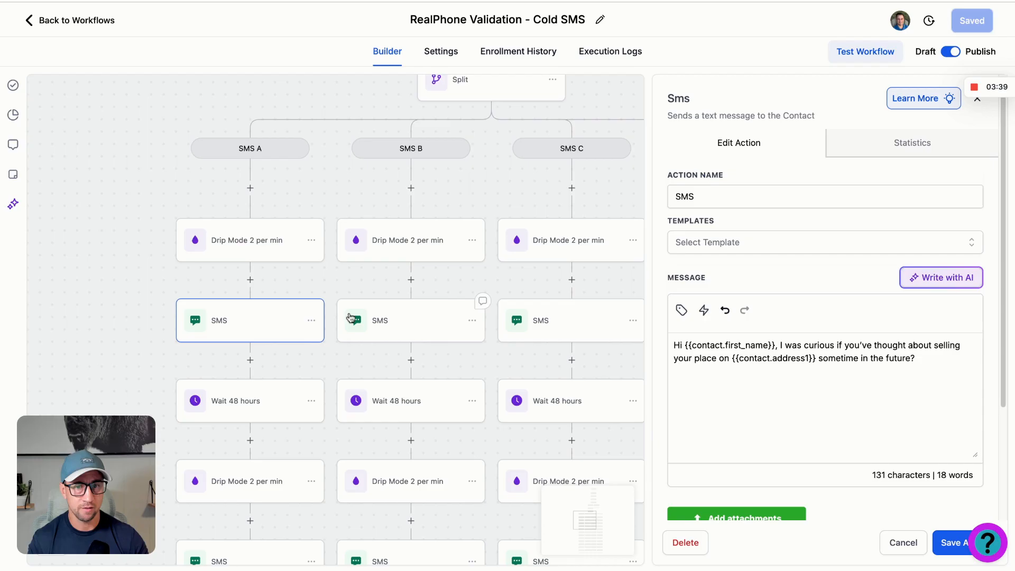
click(410, 321)
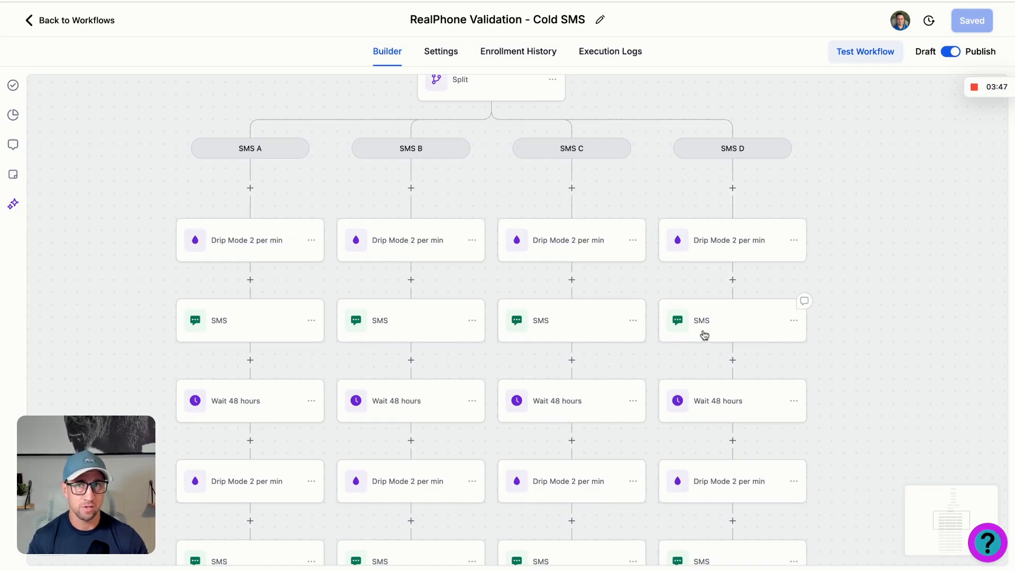
mouse_move(744, 338)
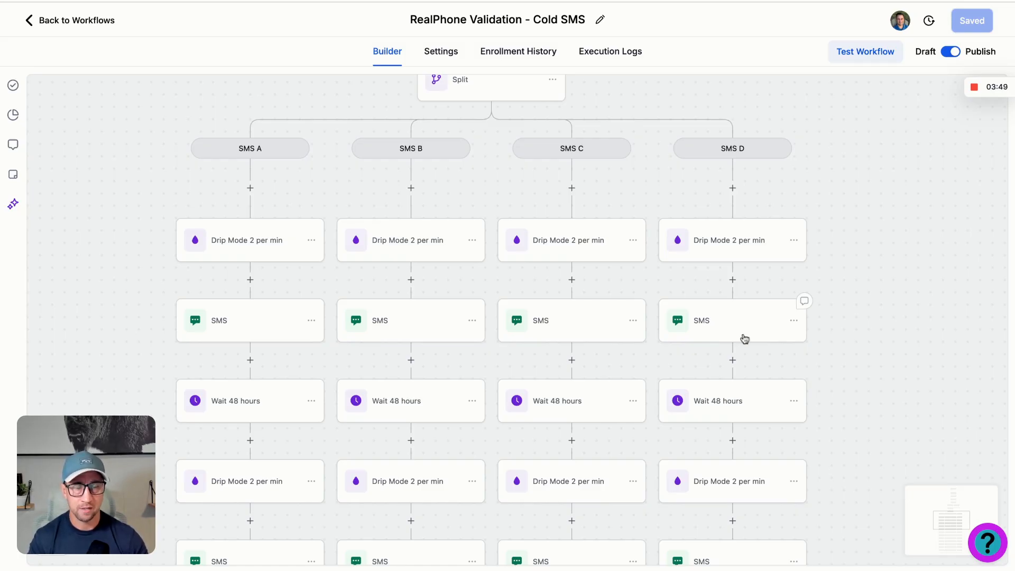
scroll(down, 3)
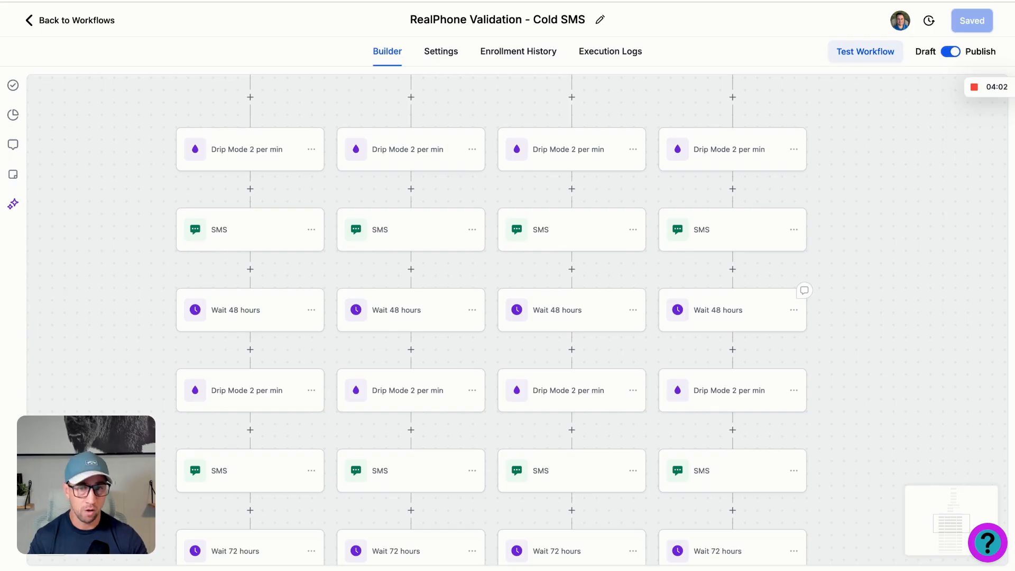
scroll(down, 3)
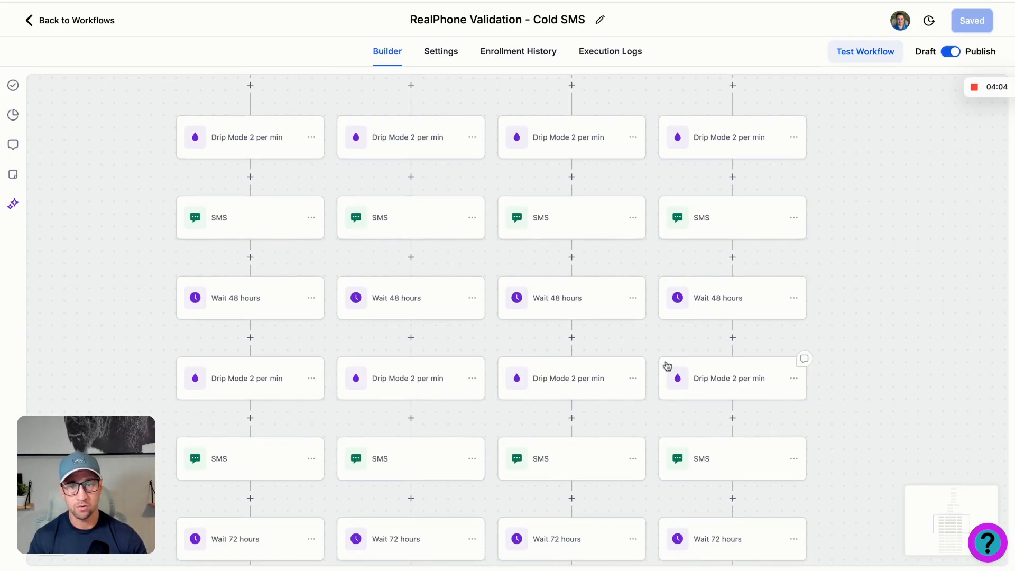
scroll(down, 3)
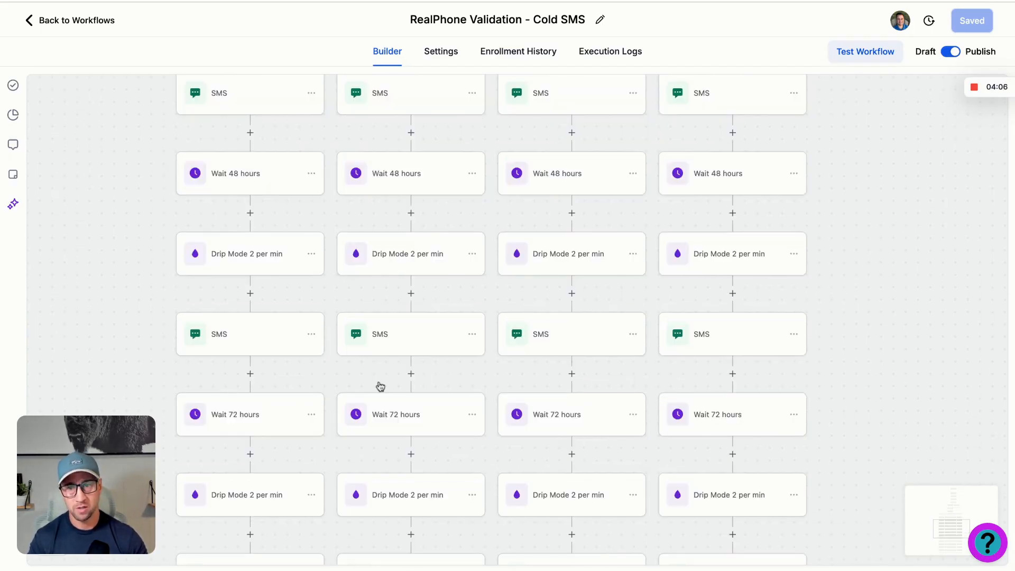
scroll(down, 3)
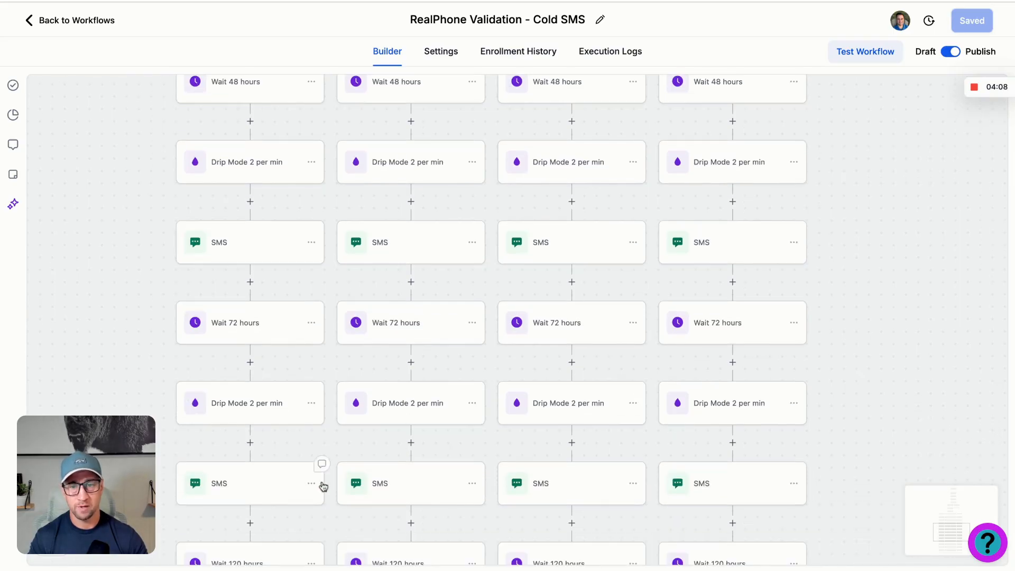
scroll(down, 3)
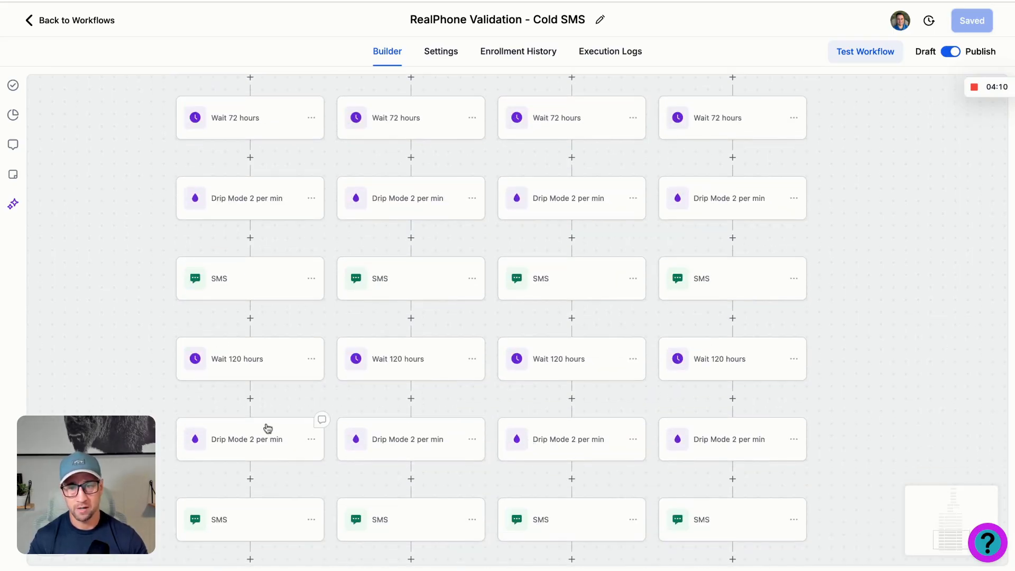
scroll(down, 3)
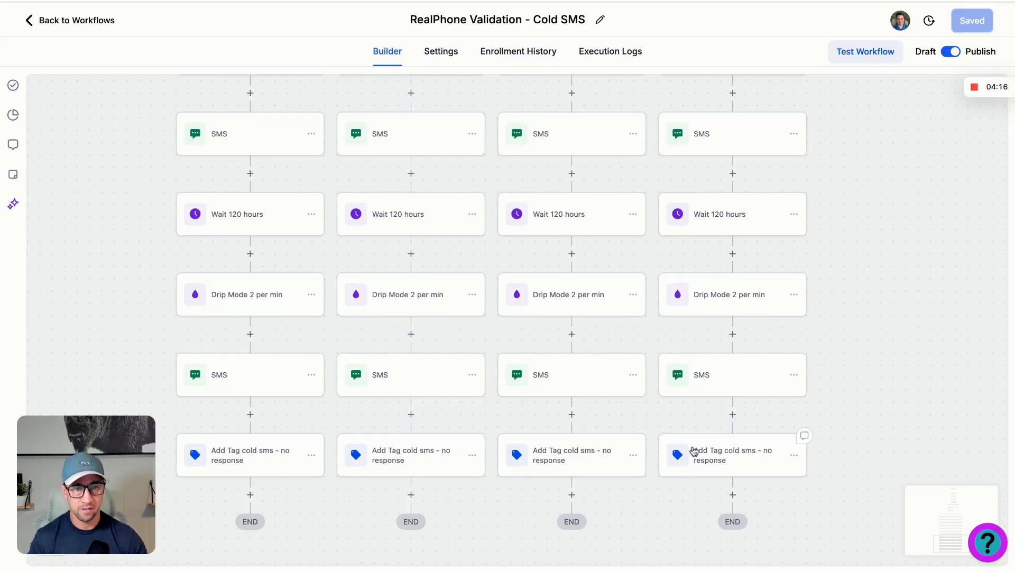
scroll(down, 3)
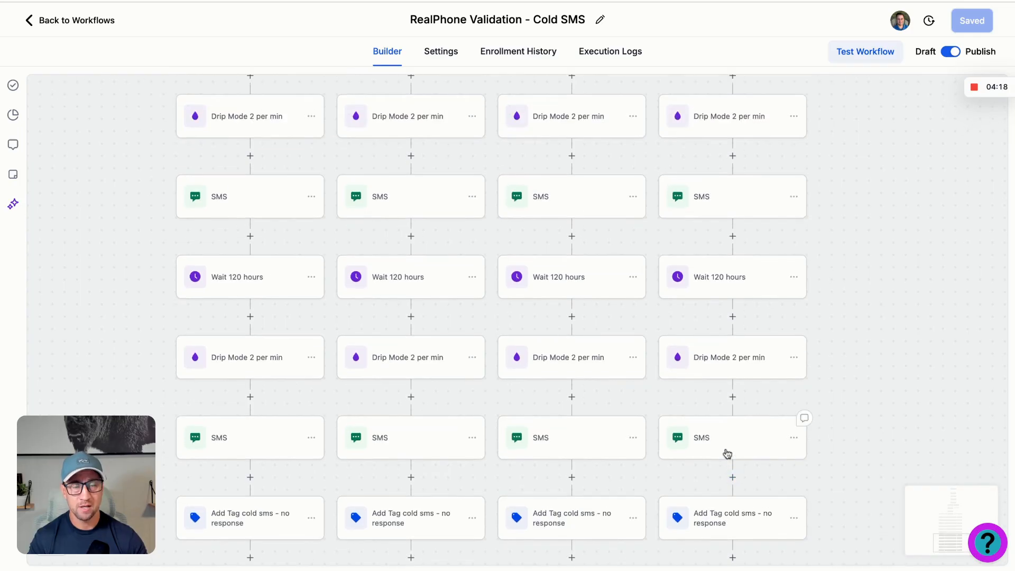
mouse_move(502, 479)
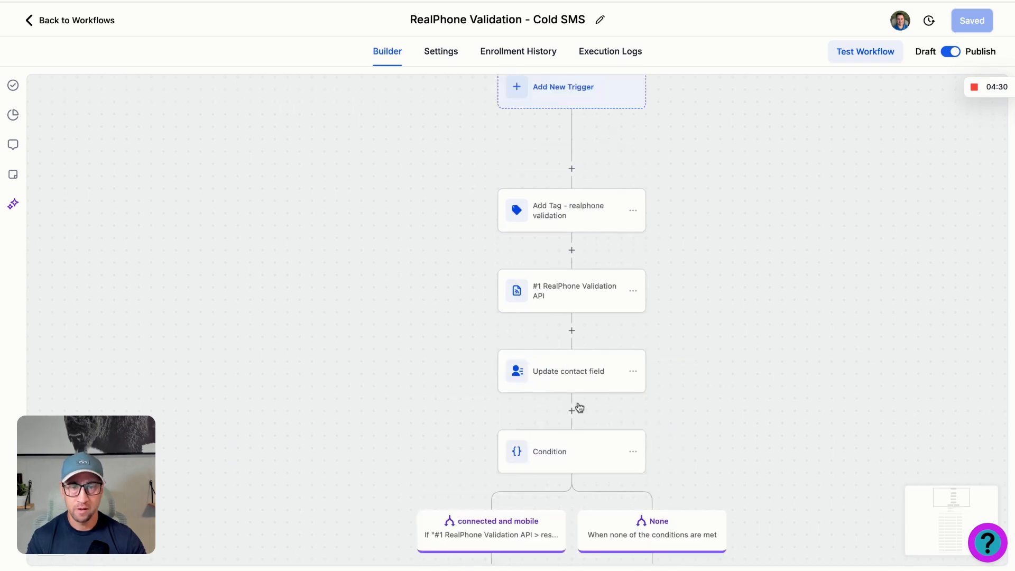
scroll(down, 3)
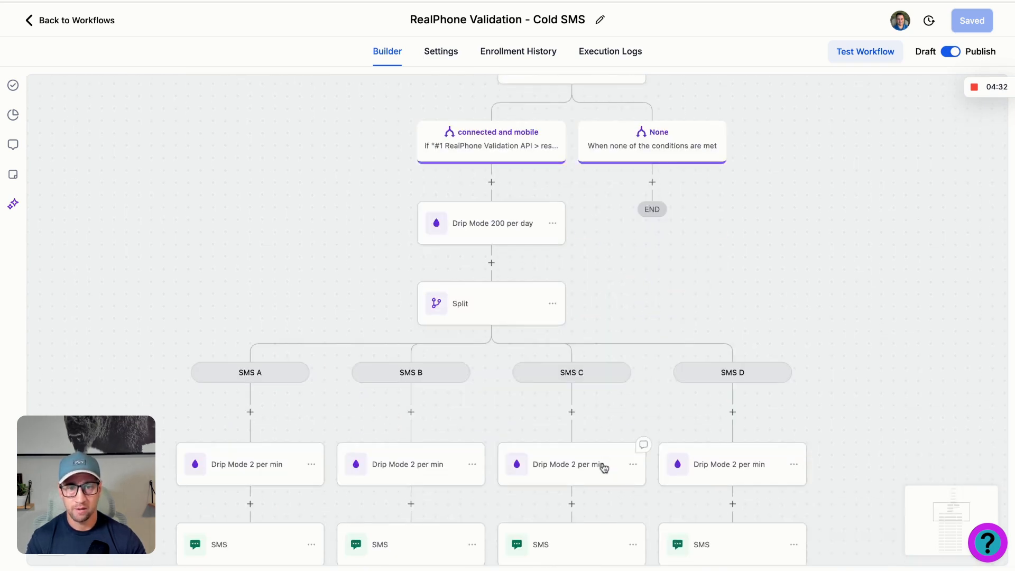
scroll(down, 3)
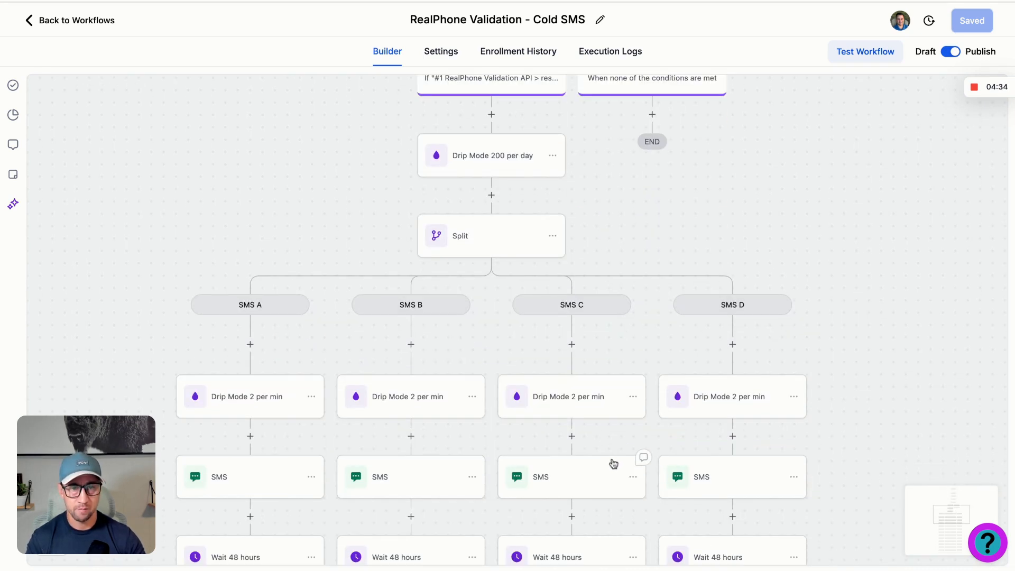
mouse_move(610, 476)
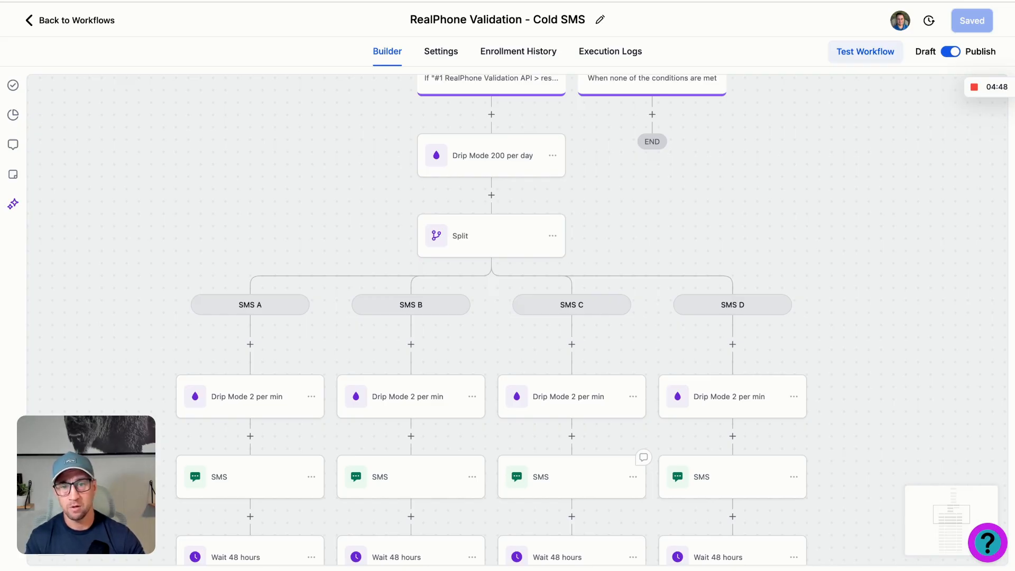
mouse_move(602, 460)
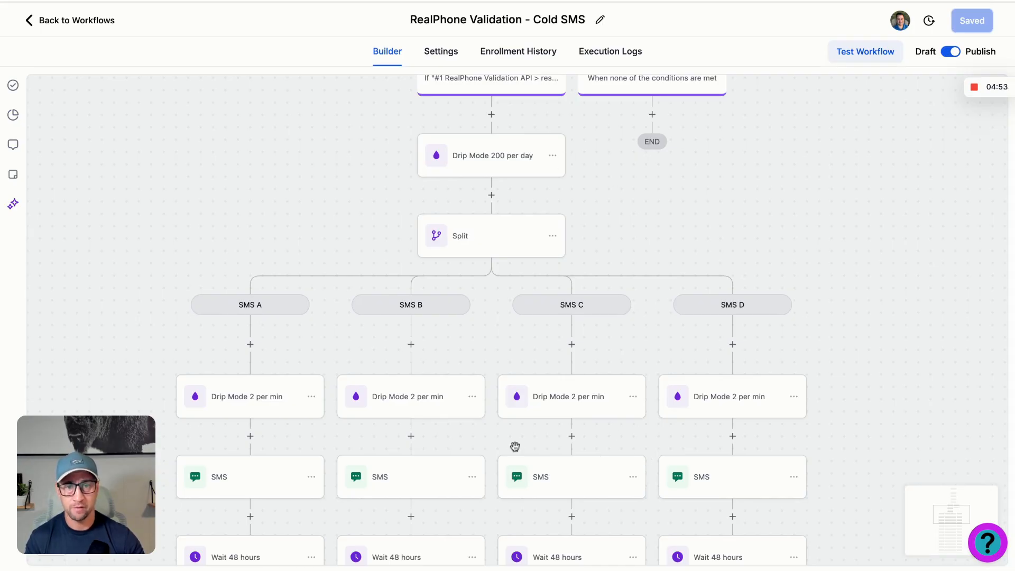
mouse_move(775, 404)
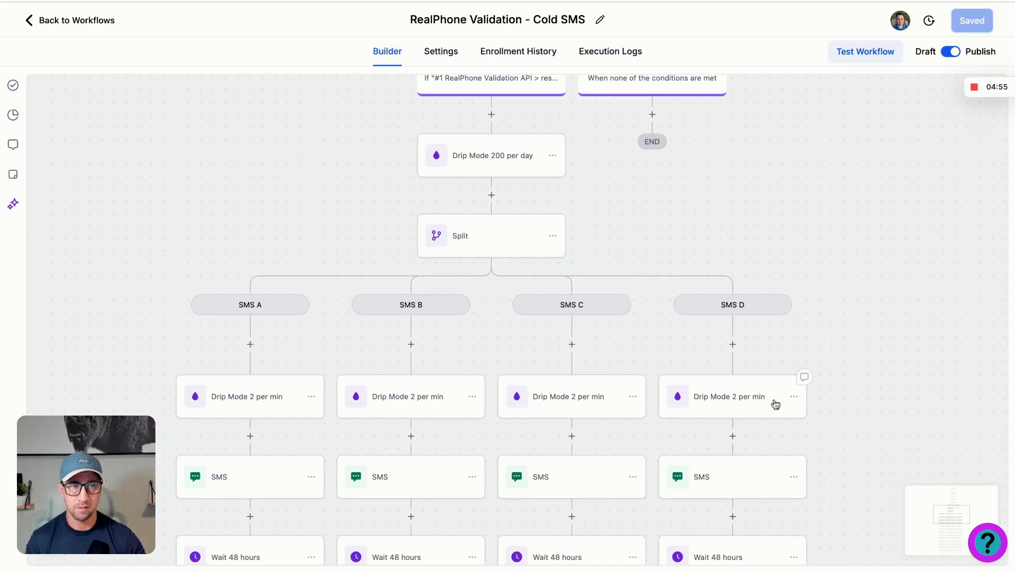
mouse_move(773, 413)
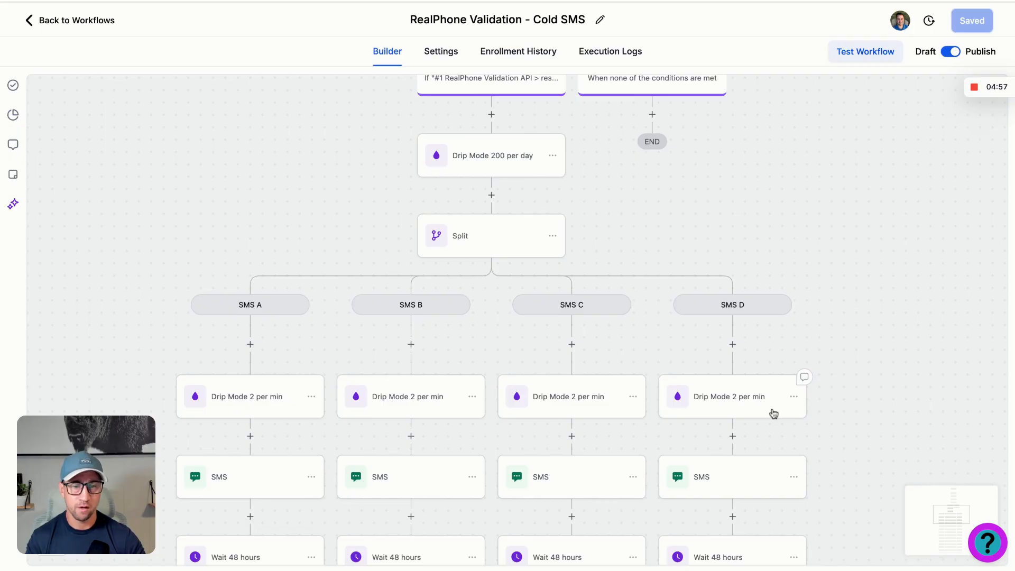
scroll(down, 3)
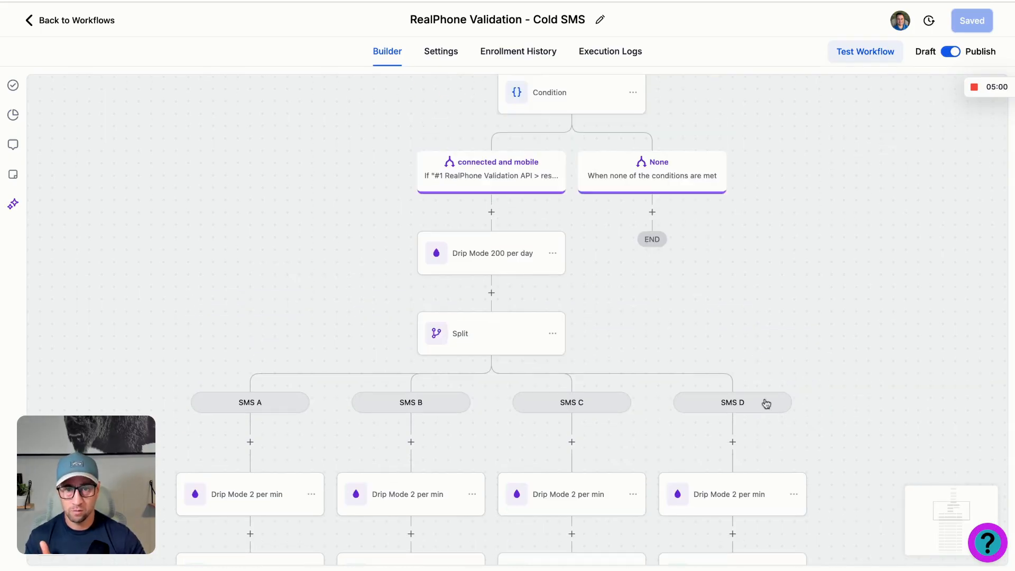